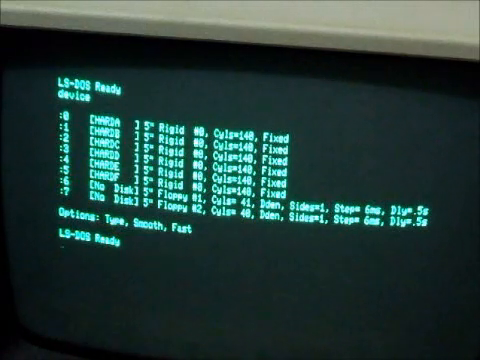
Enter 'help dos form' at the Ready prompt to list the DOS help topics.
text(h)
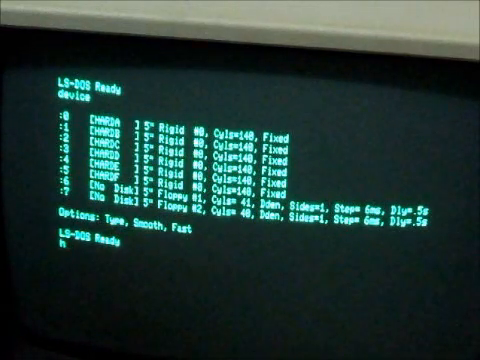
text(elp)
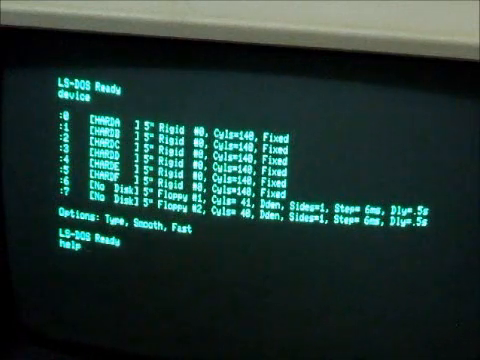
text(dos)
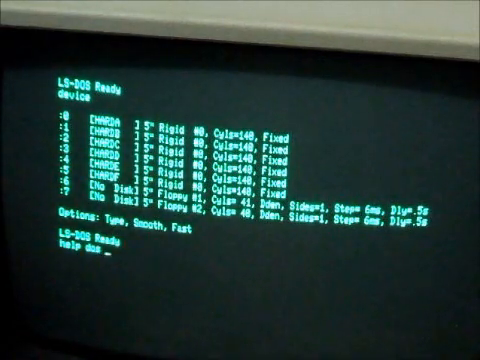
text(form)
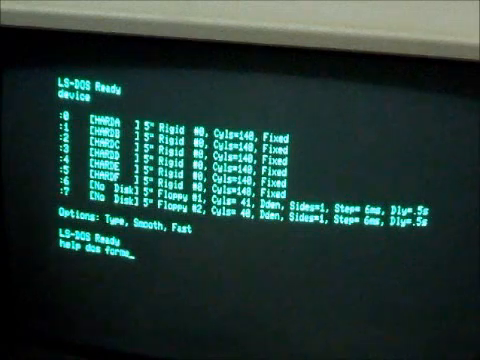
key(Return)
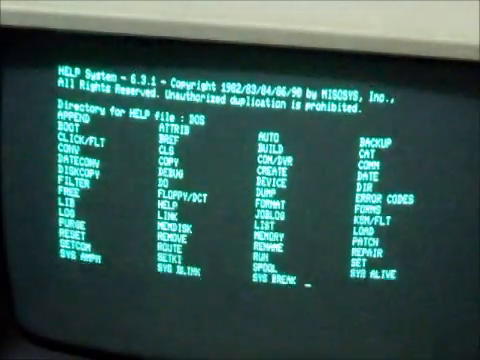